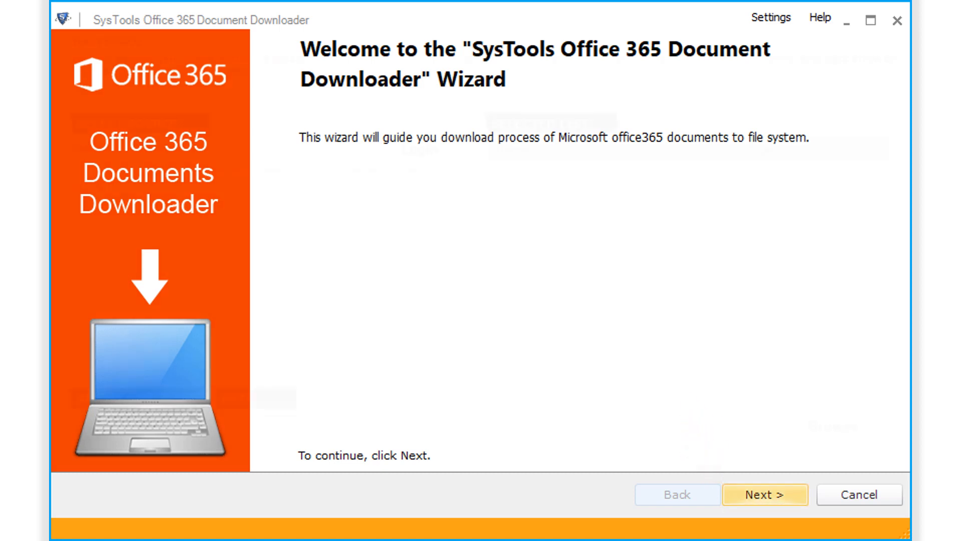
Leave the welcome page and advance the wizard to the Select Source page
left_click(764, 494)
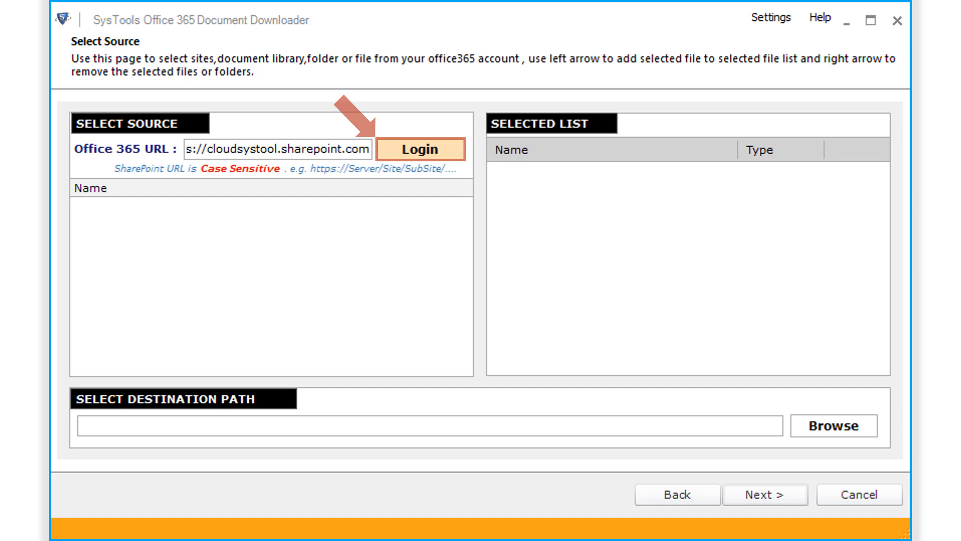
Log in, check the cloudsystool.sharepoint.com site, and browse for a destination folder
left_click(419, 149)
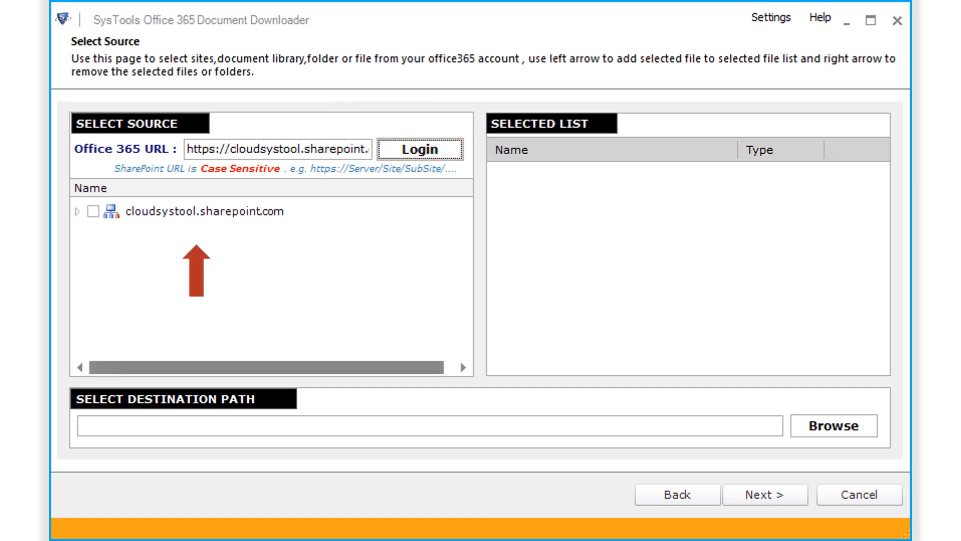
left_click(95, 211)
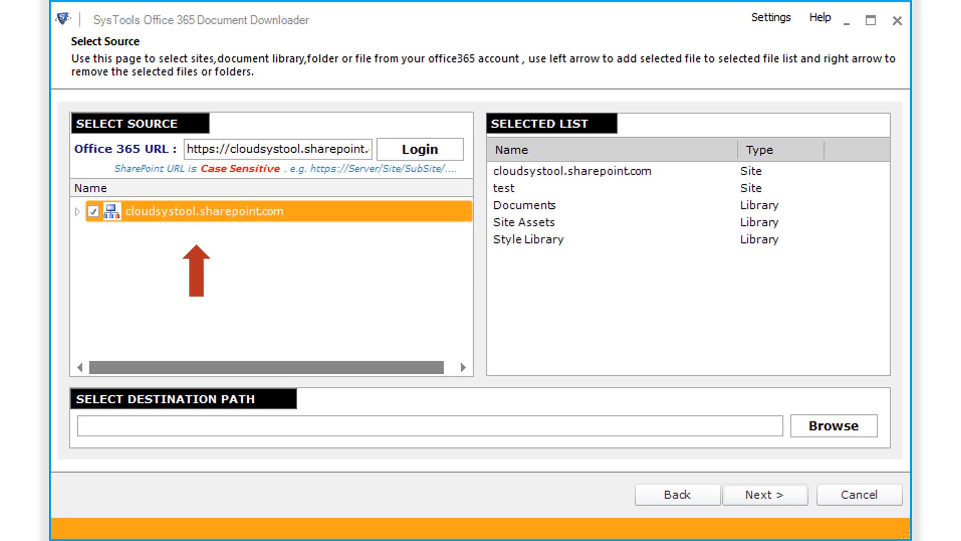
mouse_move(644, 336)
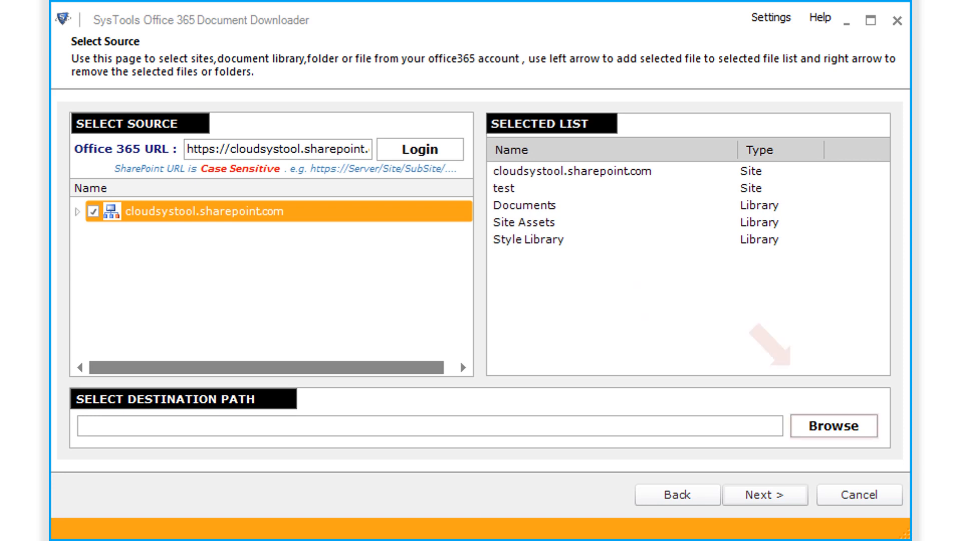
left_click(832, 425)
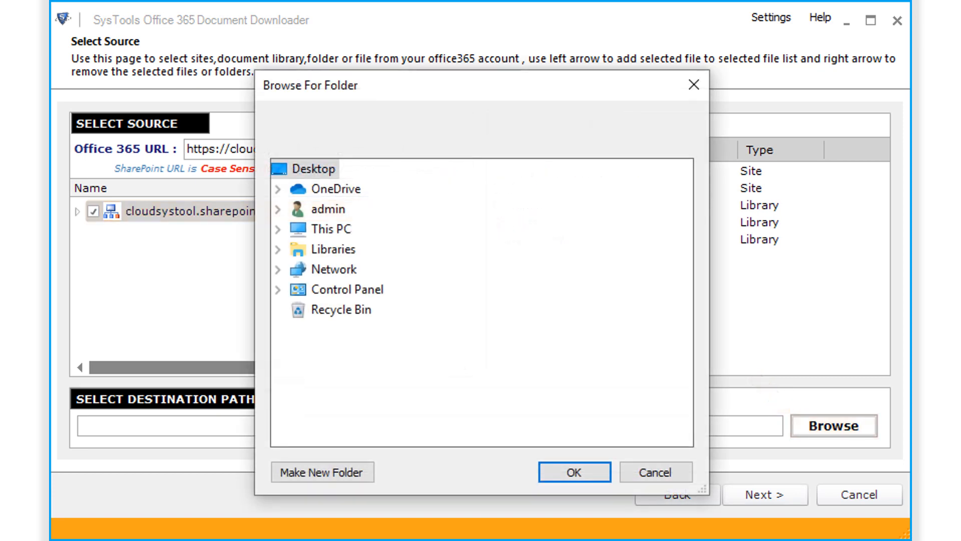
Set Output Files under SysTools SharePoint Online Backup Tool as destination and continue
left_click(404, 330)
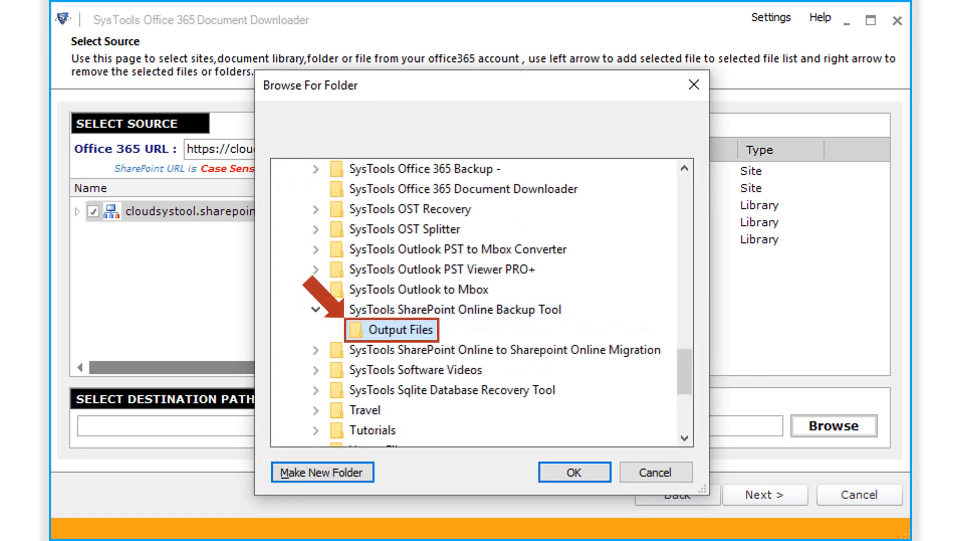
mouse_move(573, 472)
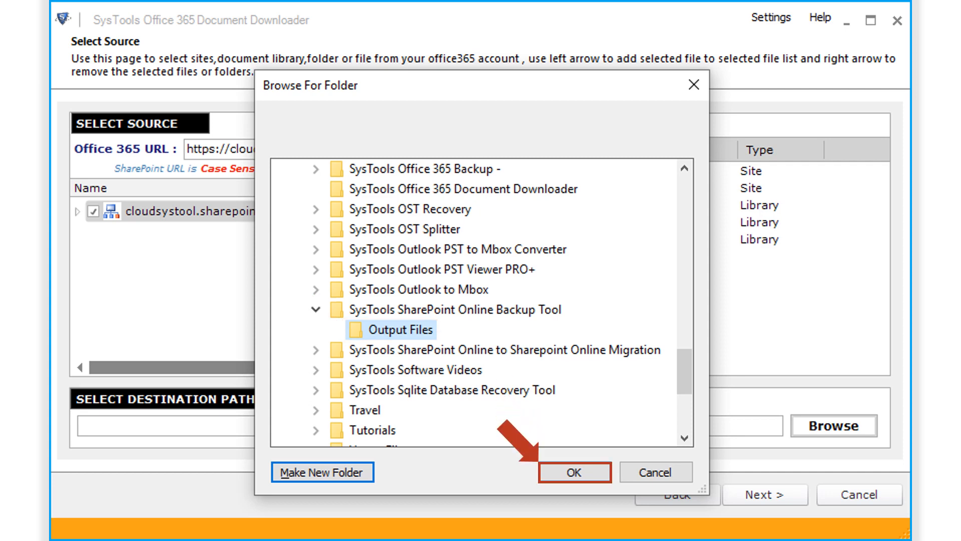
left_click(574, 472)
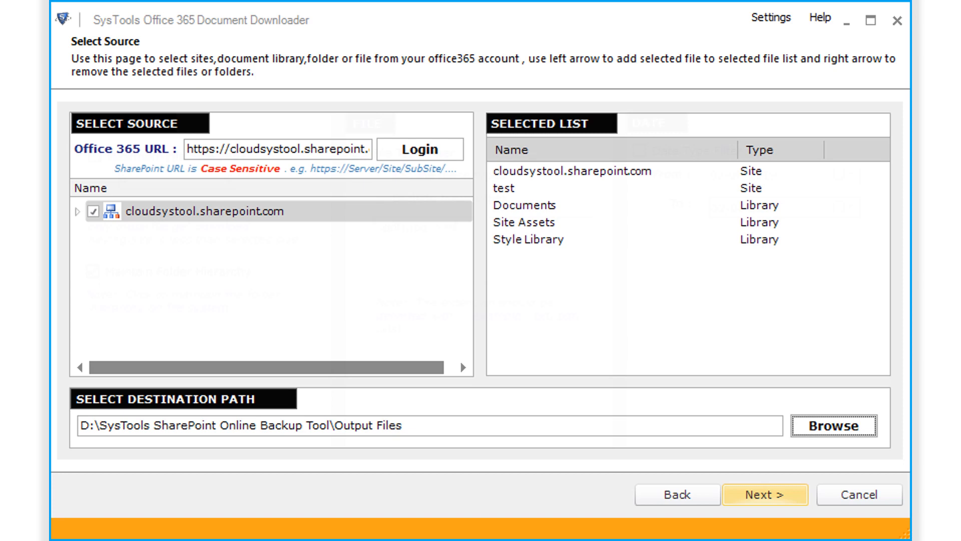
left_click(763, 494)
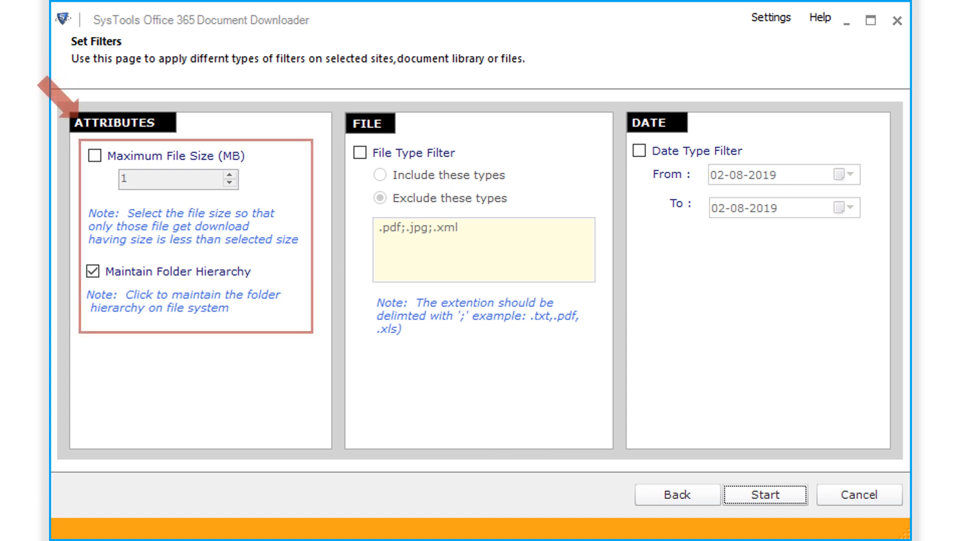
Toggle the Maximum File Size and File Type filters, keeping Maintain Folder Hierarchy checked
left_click(93, 155)
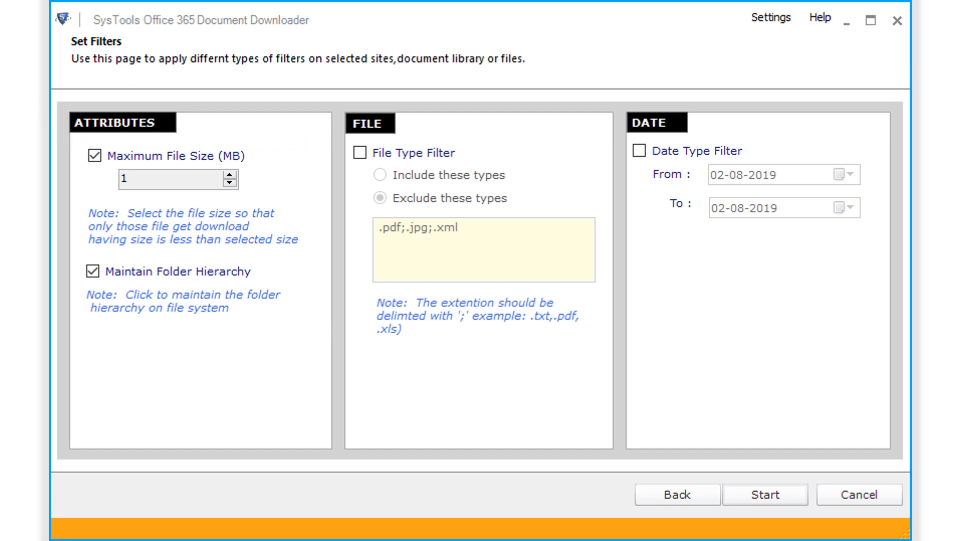
left_click(360, 153)
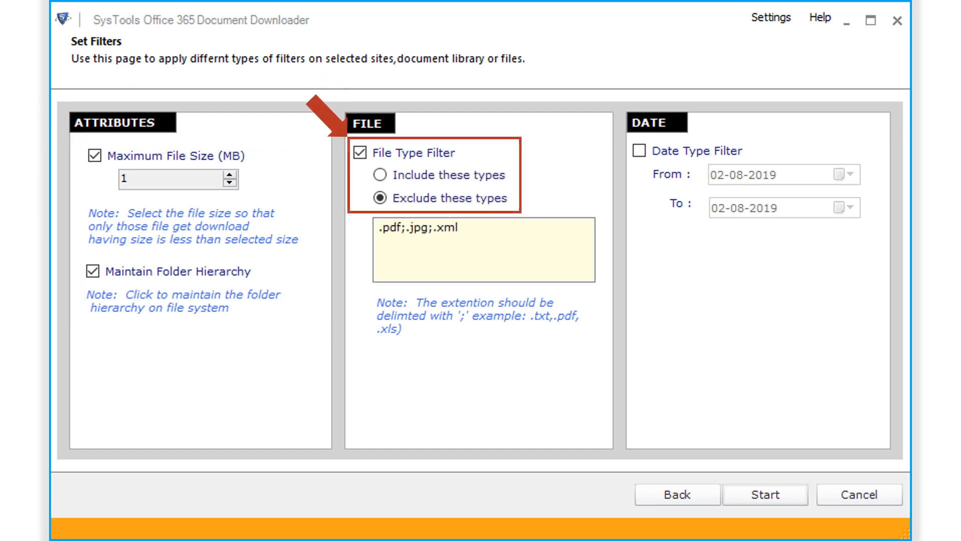
left_click(380, 174)
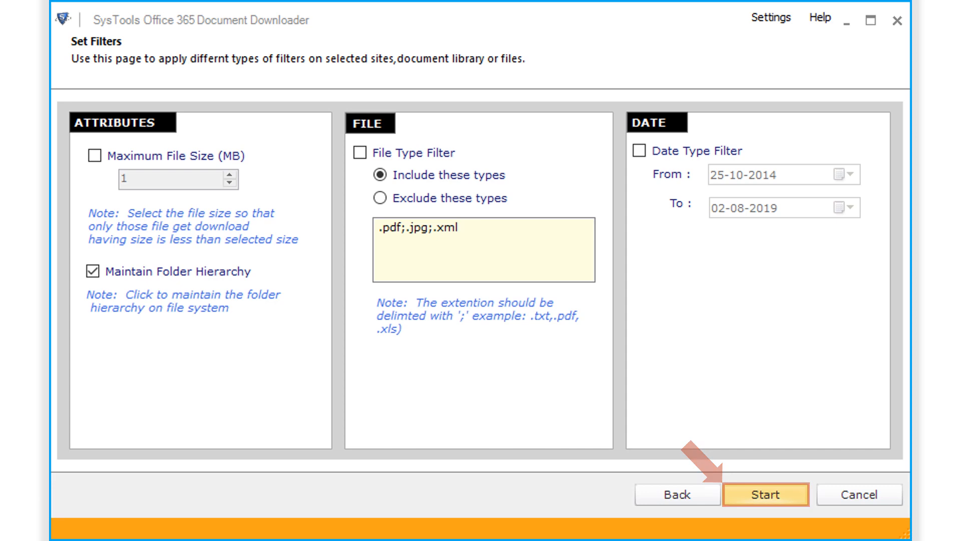
Run the download of 9 files and close the wizard with Finish
left_click(765, 494)
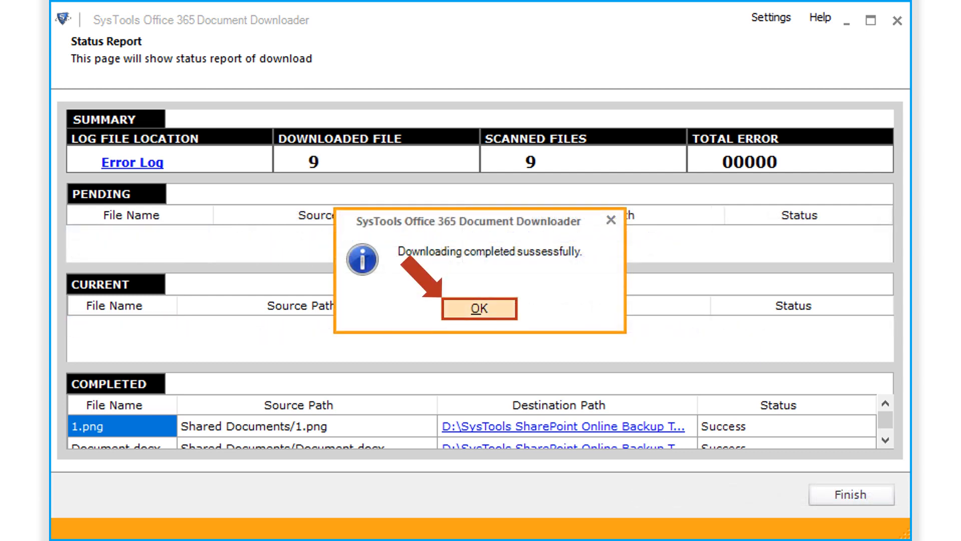
left_click(479, 308)
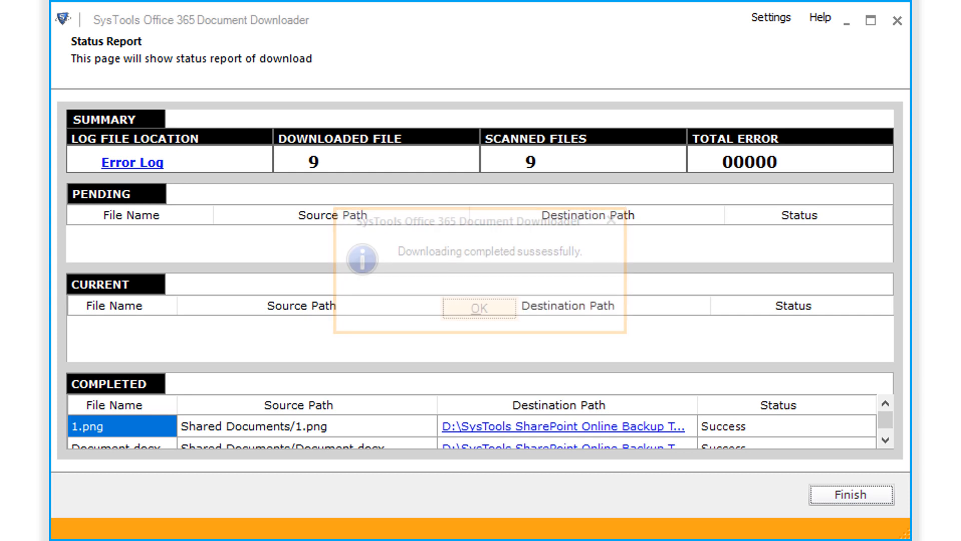
left_click(480, 308)
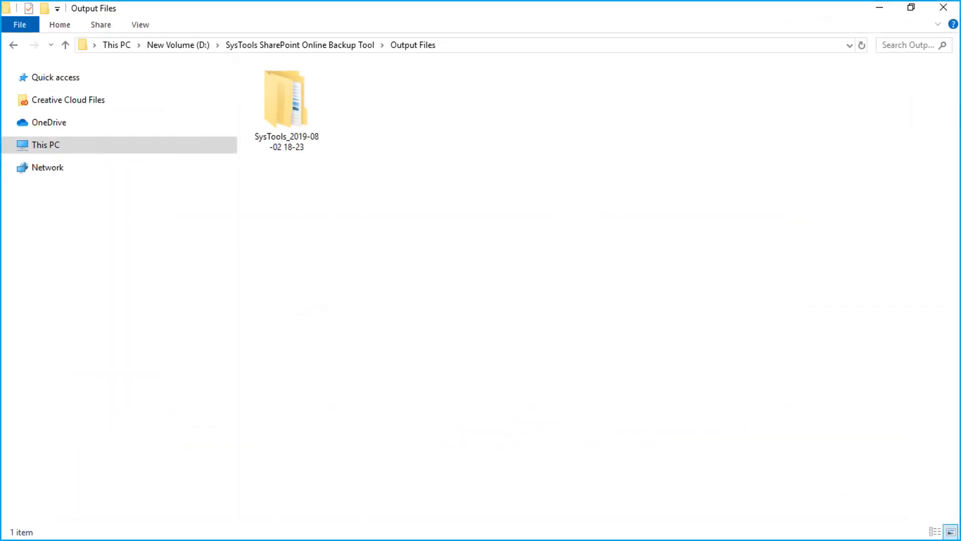
Open SysTools_Document.docx from SysTools_2019-08-02 > SiteAssets in Word
double_click(287, 99)
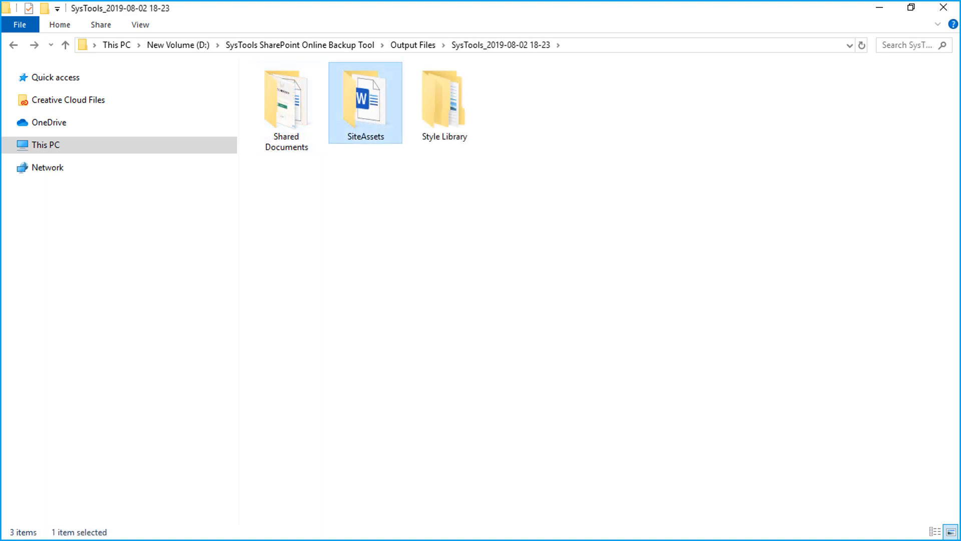
double_click(365, 98)
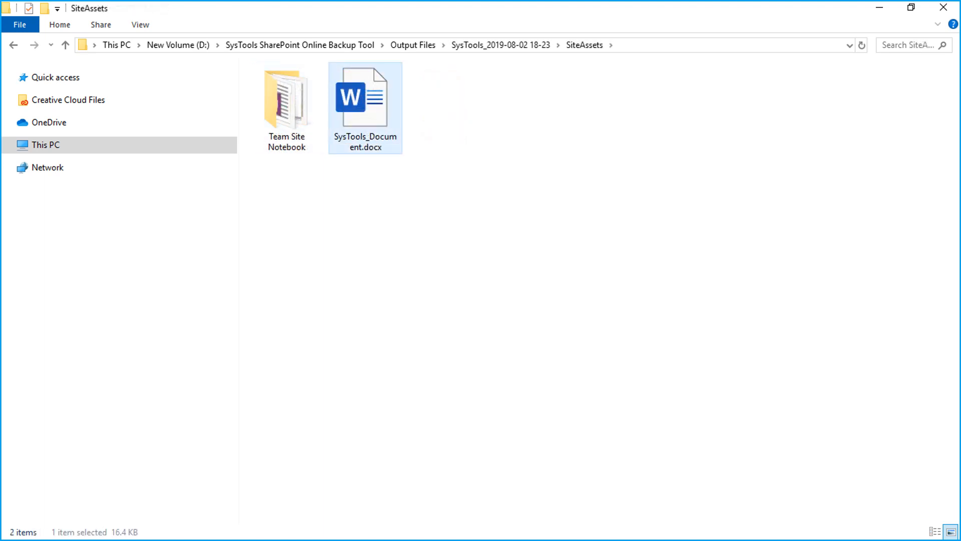
double_click(365, 98)
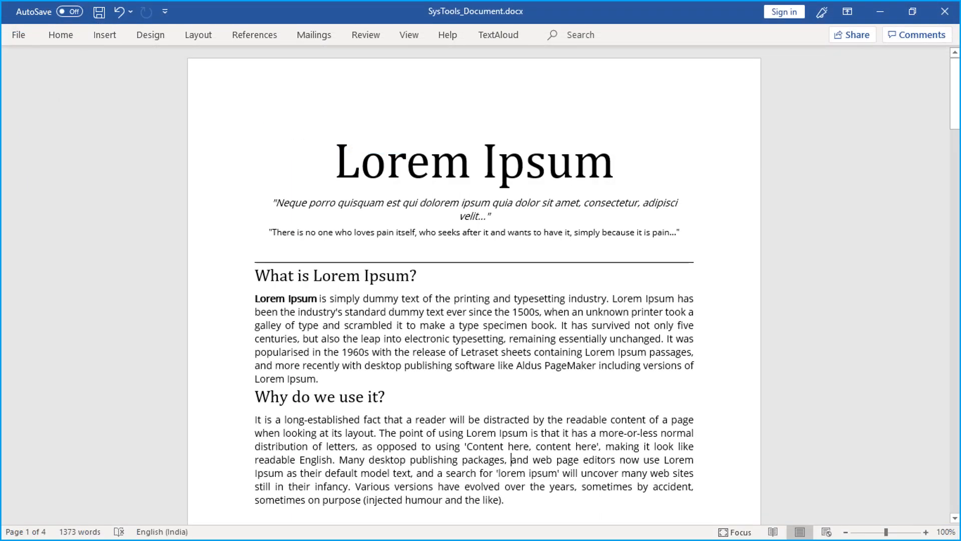
scroll("down", 3)
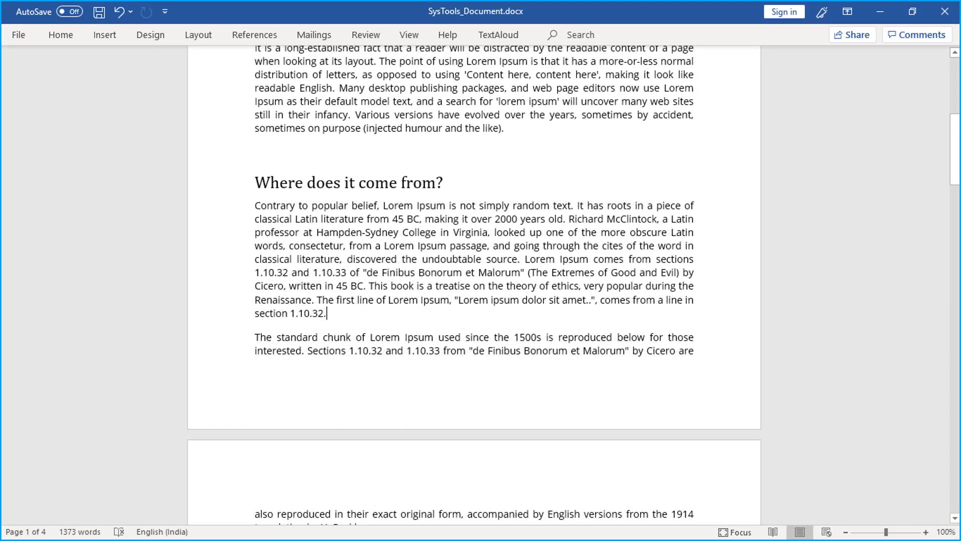